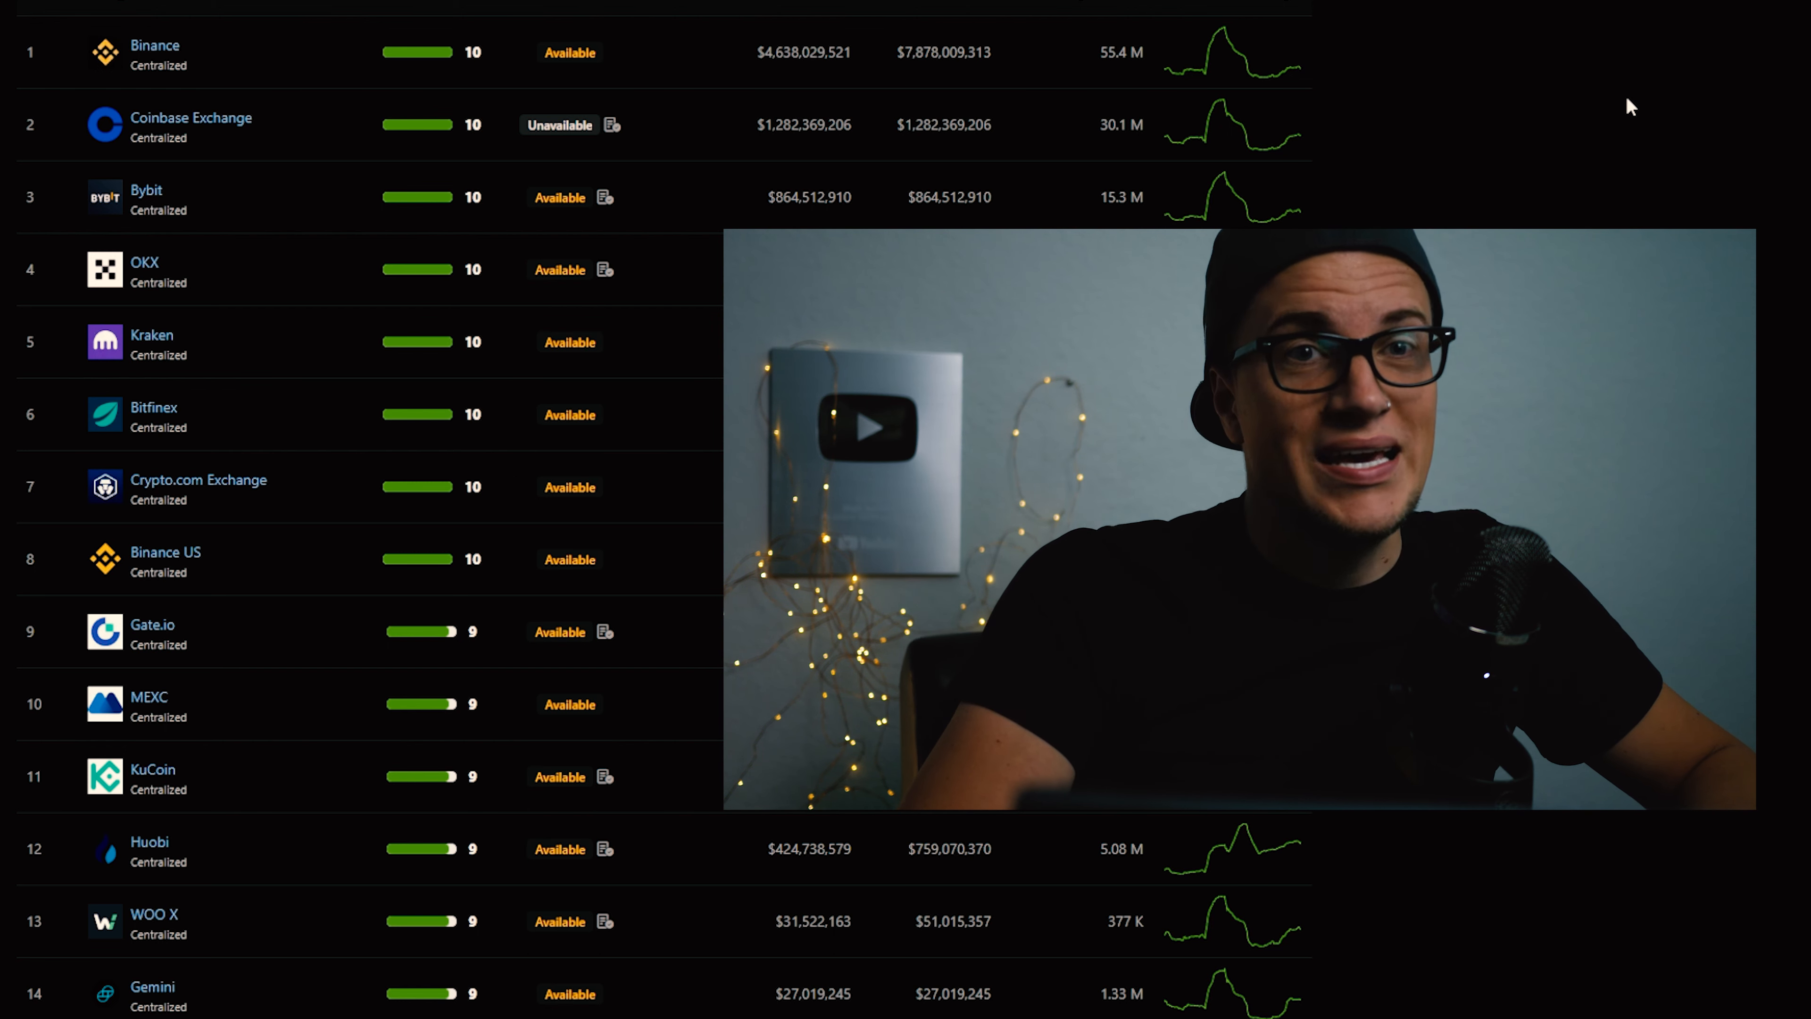
{"action": "scroll", "scroll_direction": "down", "scroll_amount": 3}
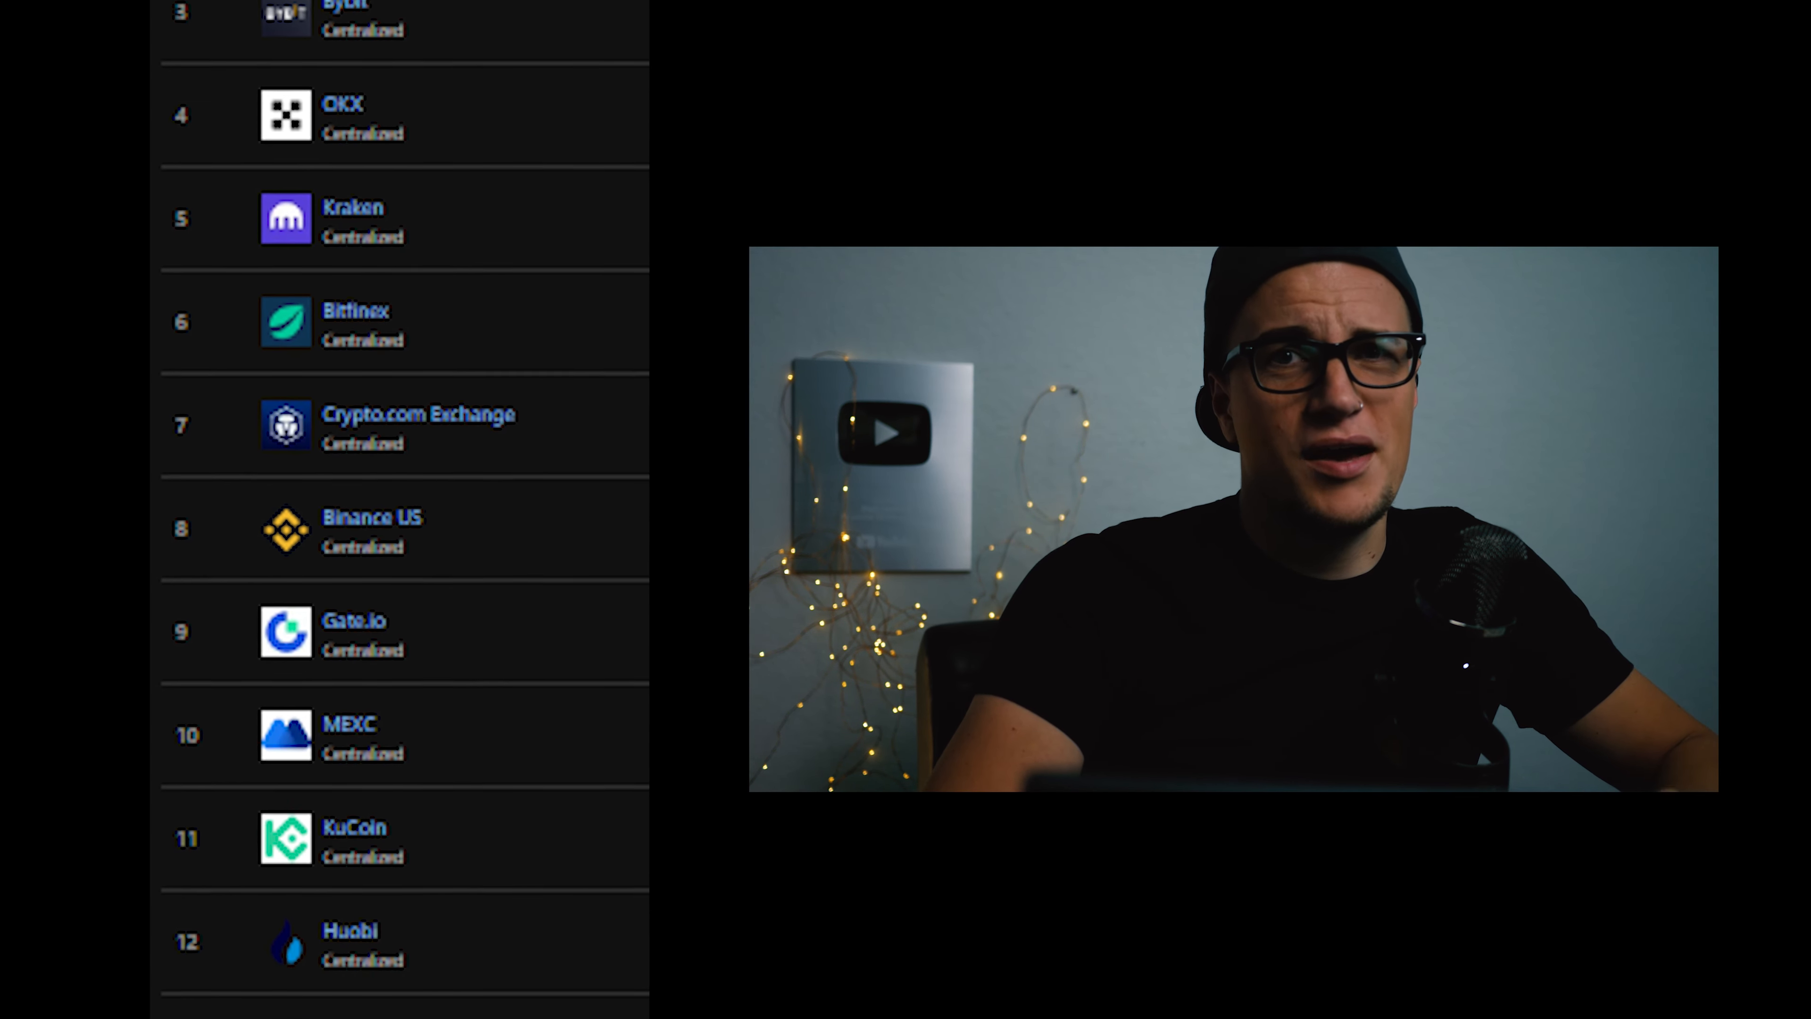
{"action": "scroll", "scroll_direction": "down", "scroll_amount": 3}
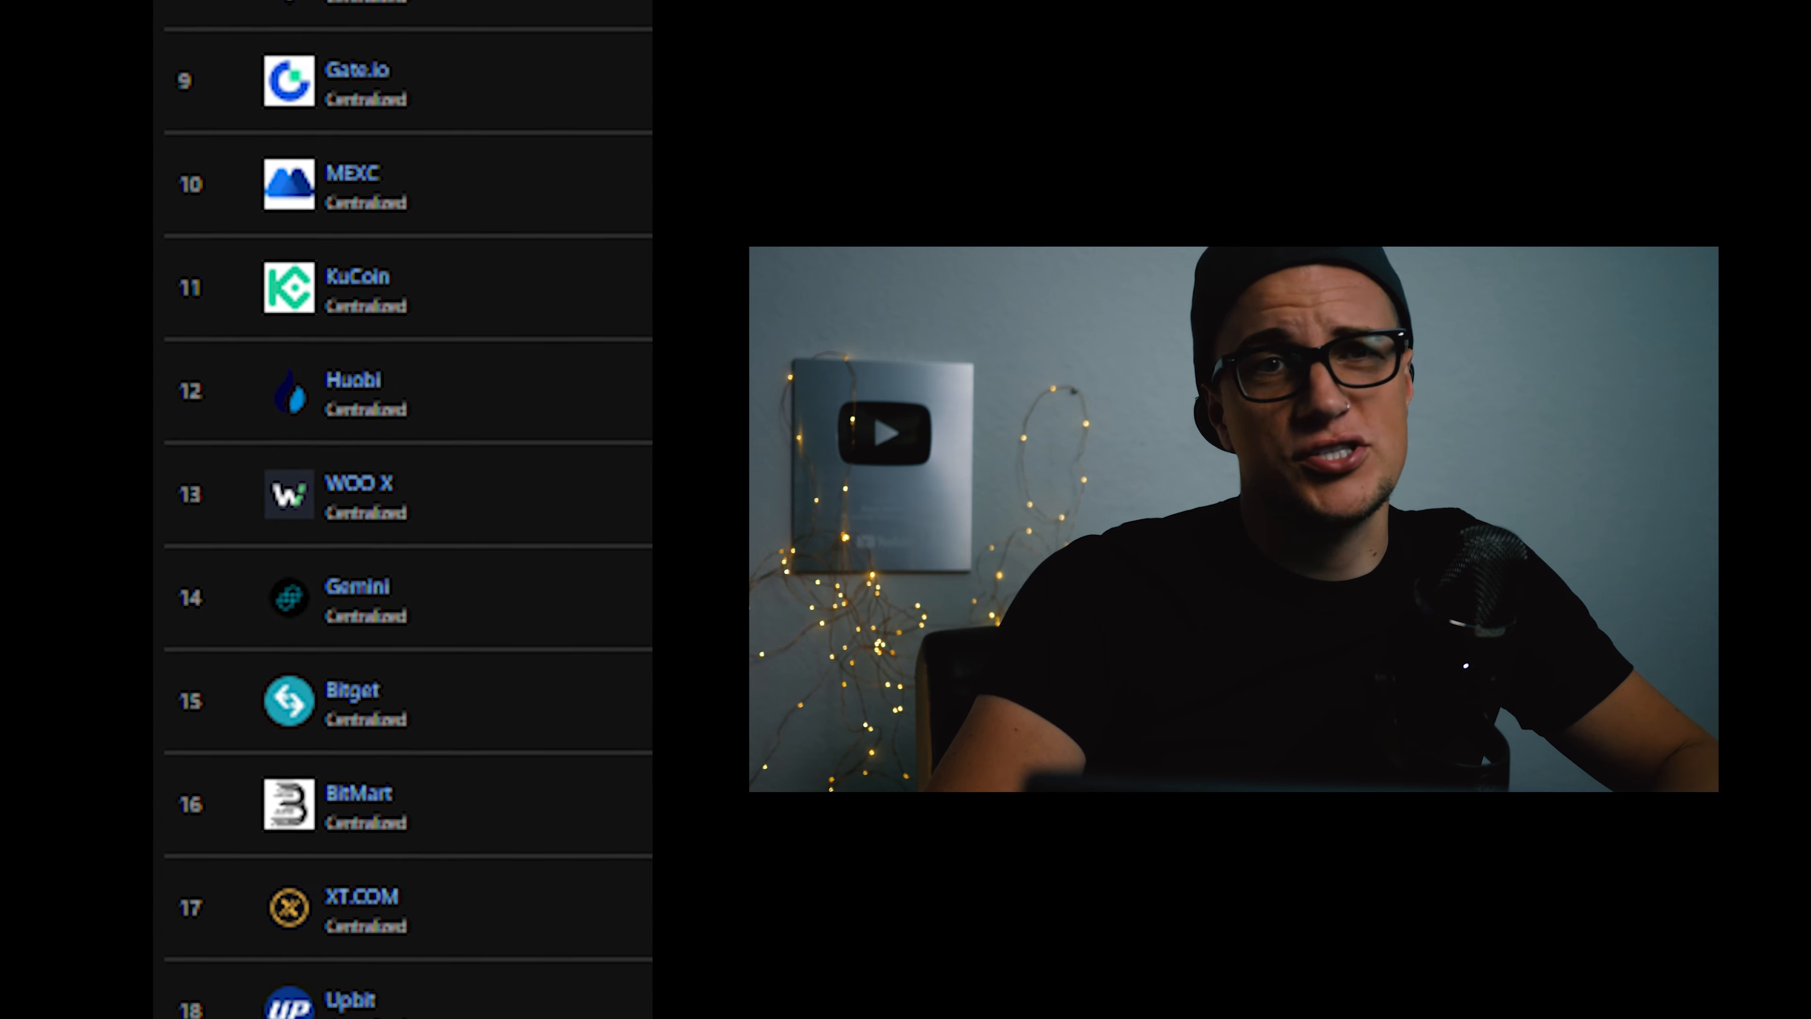
{"action": "scroll", "scroll_direction": "down", "scroll_amount": 3}
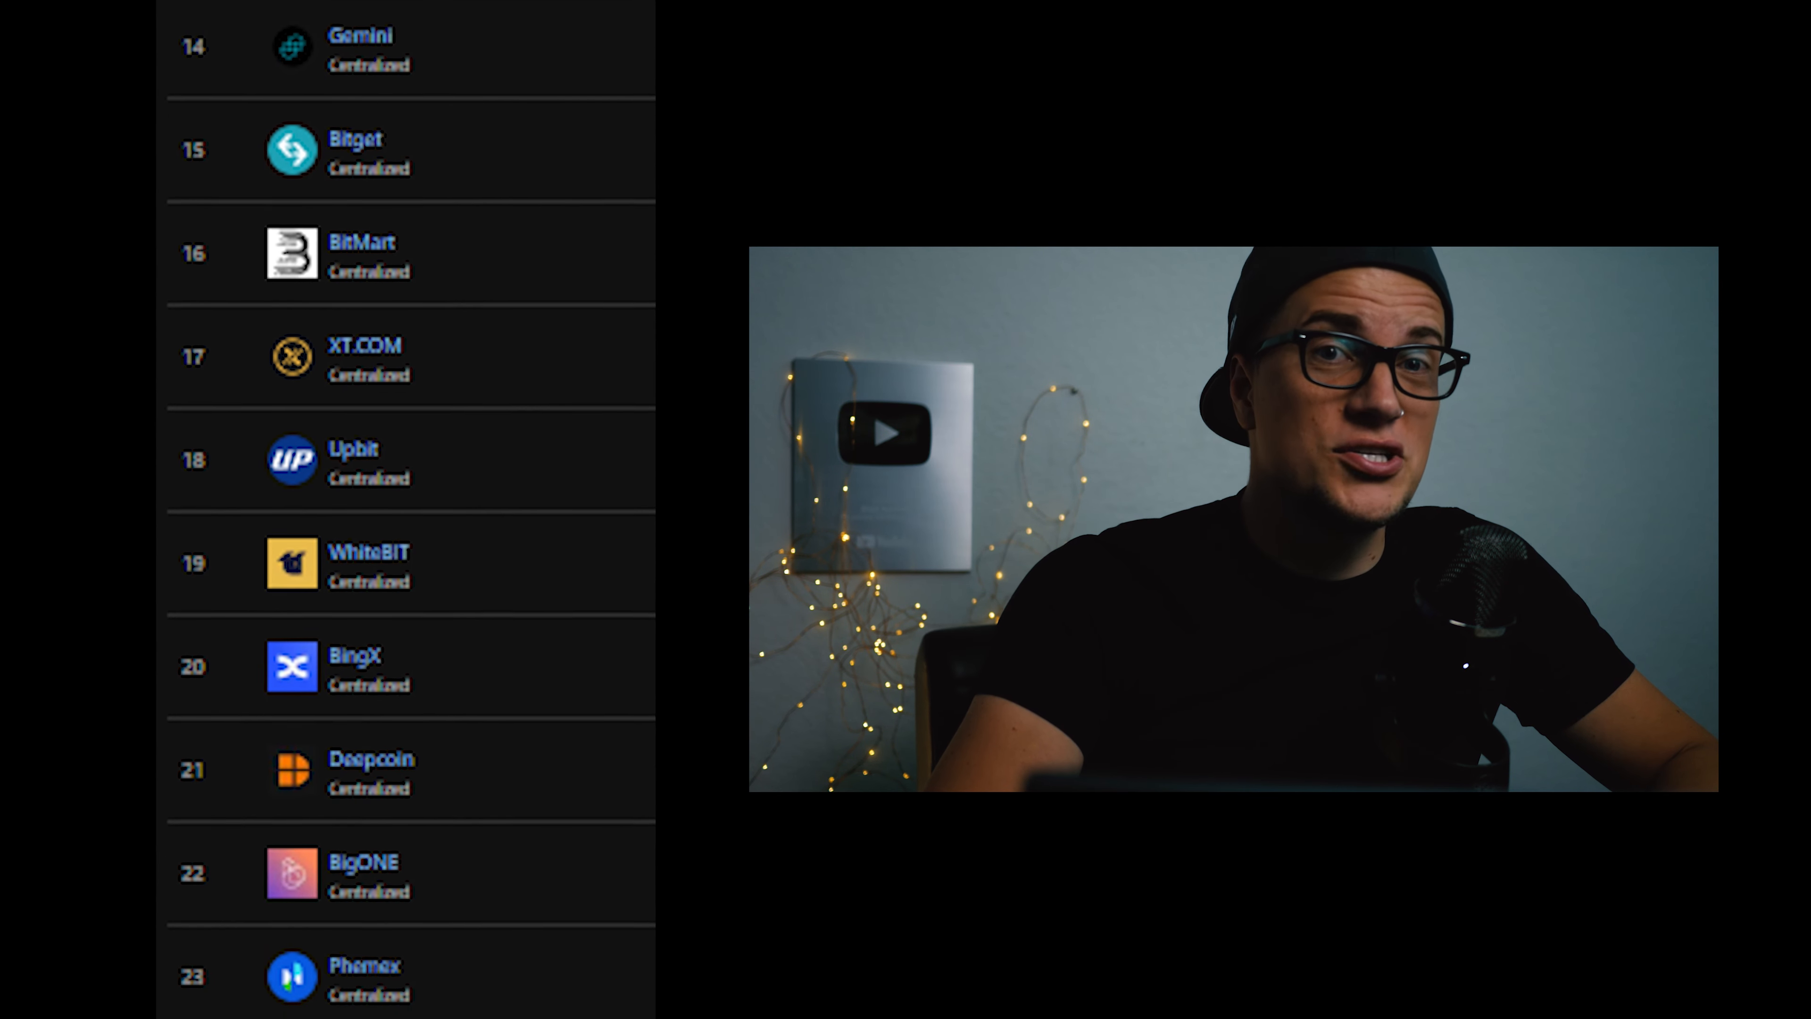
{"action": "scroll", "scroll_direction": "down", "scroll_amount": 3}
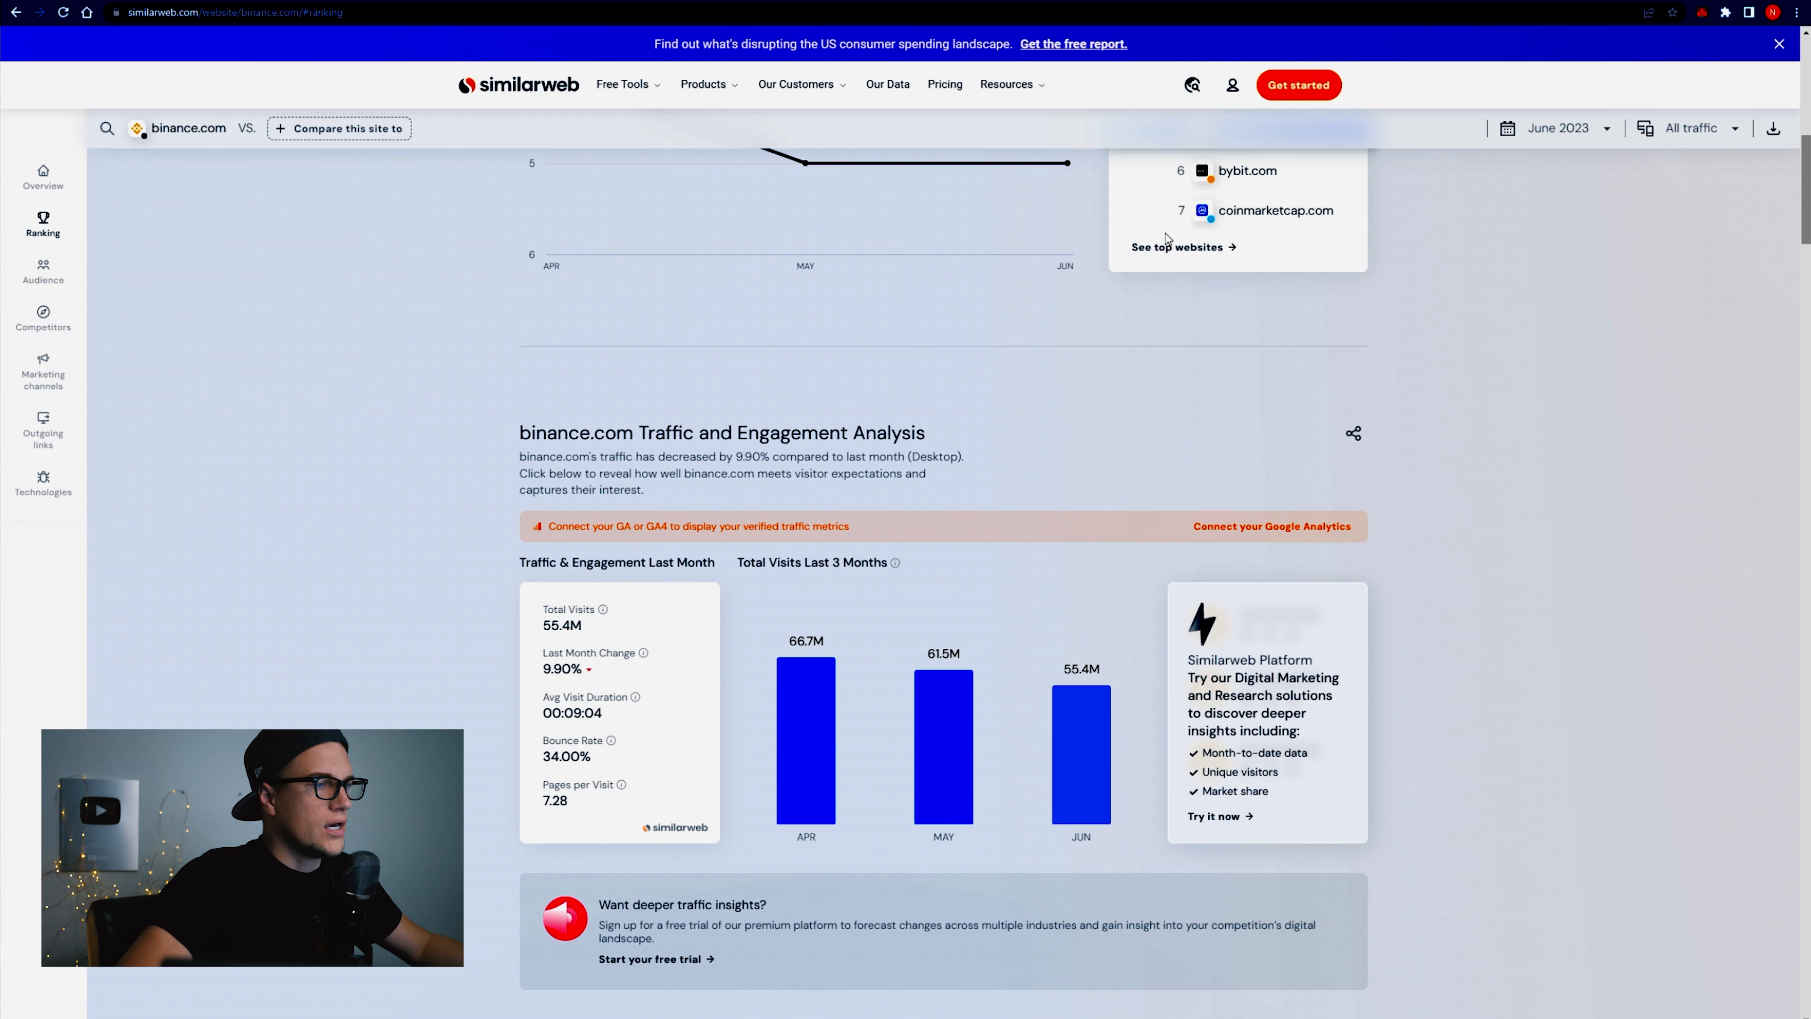
{"action": "scroll", "scroll_direction": "down", "scroll_amount": 3}
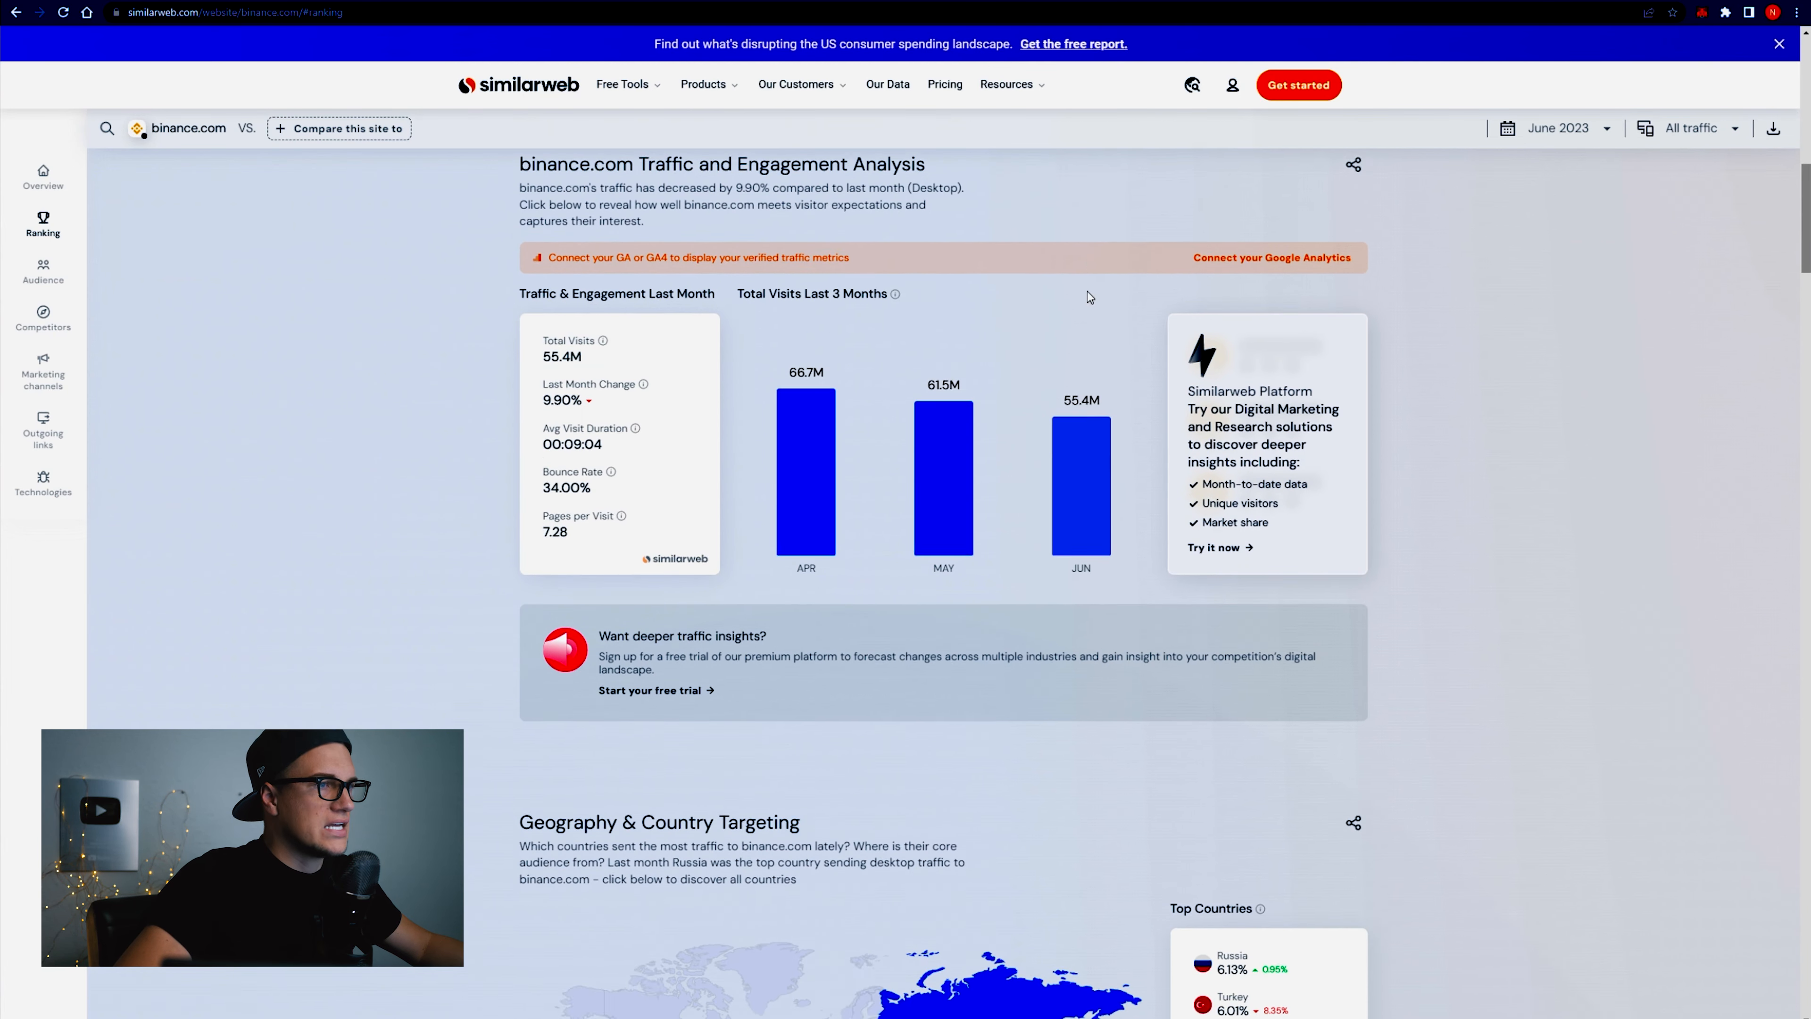